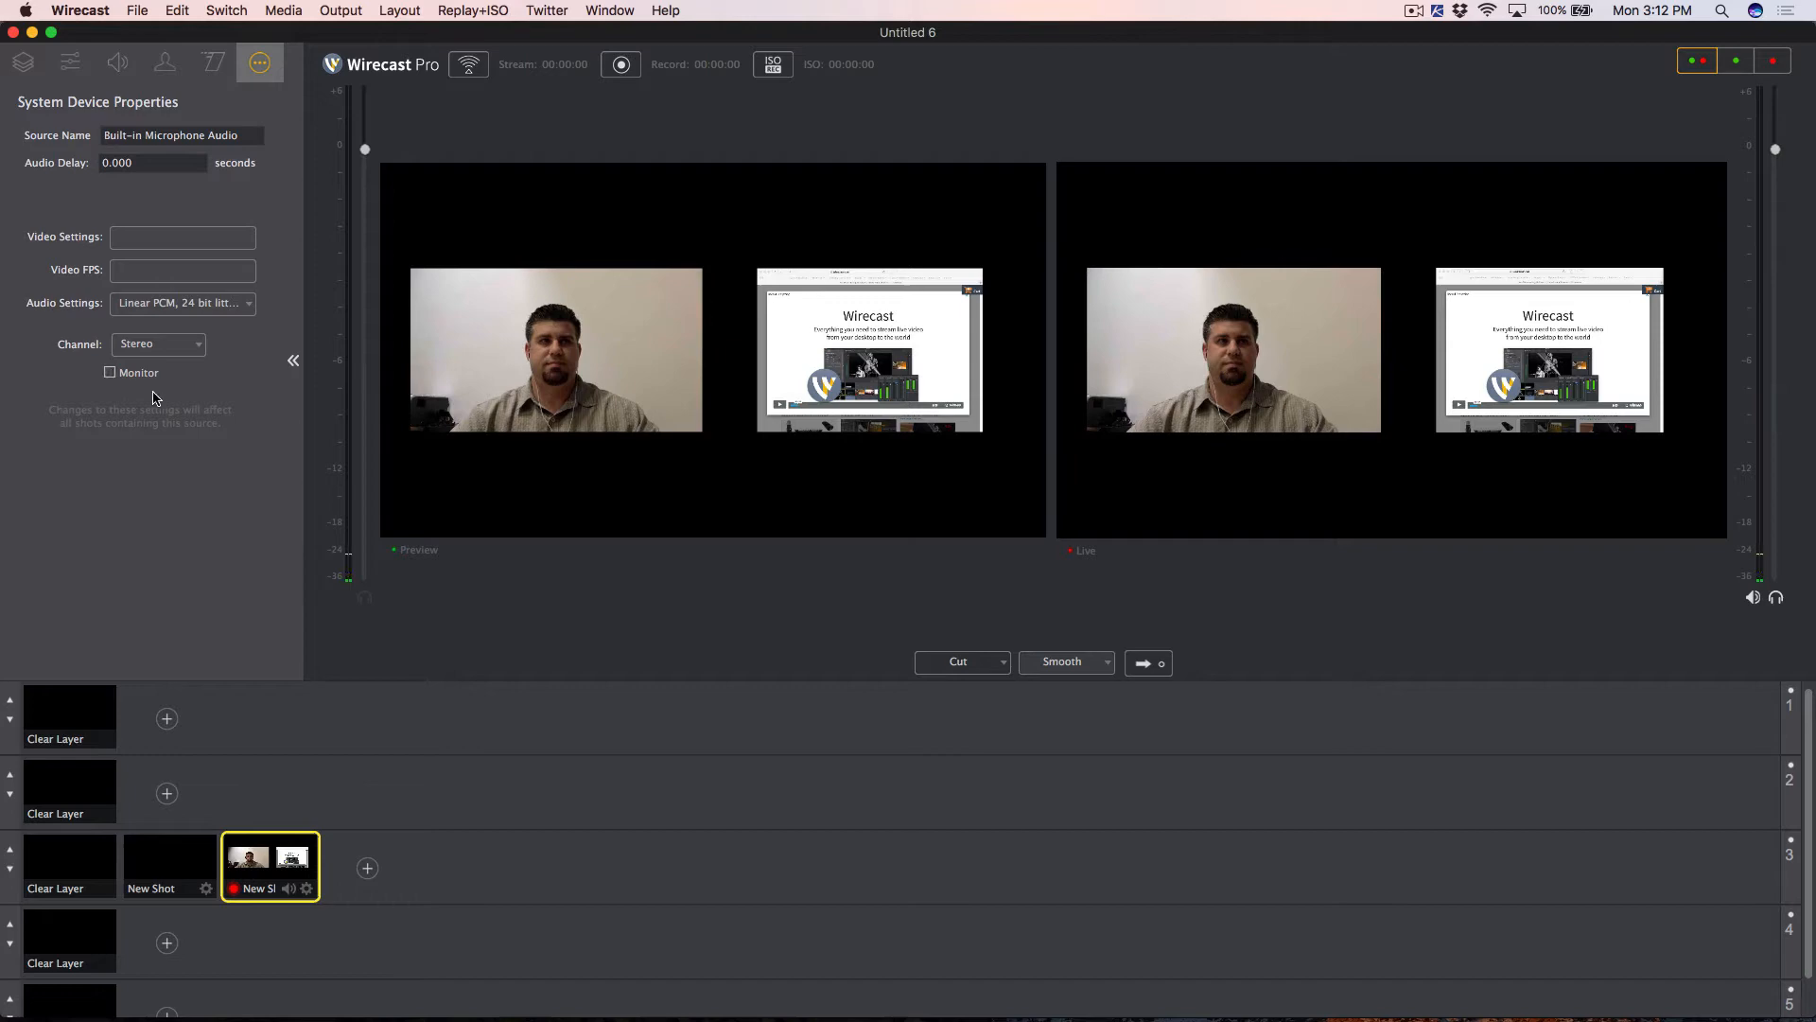
Bring the Mix Minus document forward with the Video and Built-in microphone shots on layers 1 and 2
left_click(609, 10)
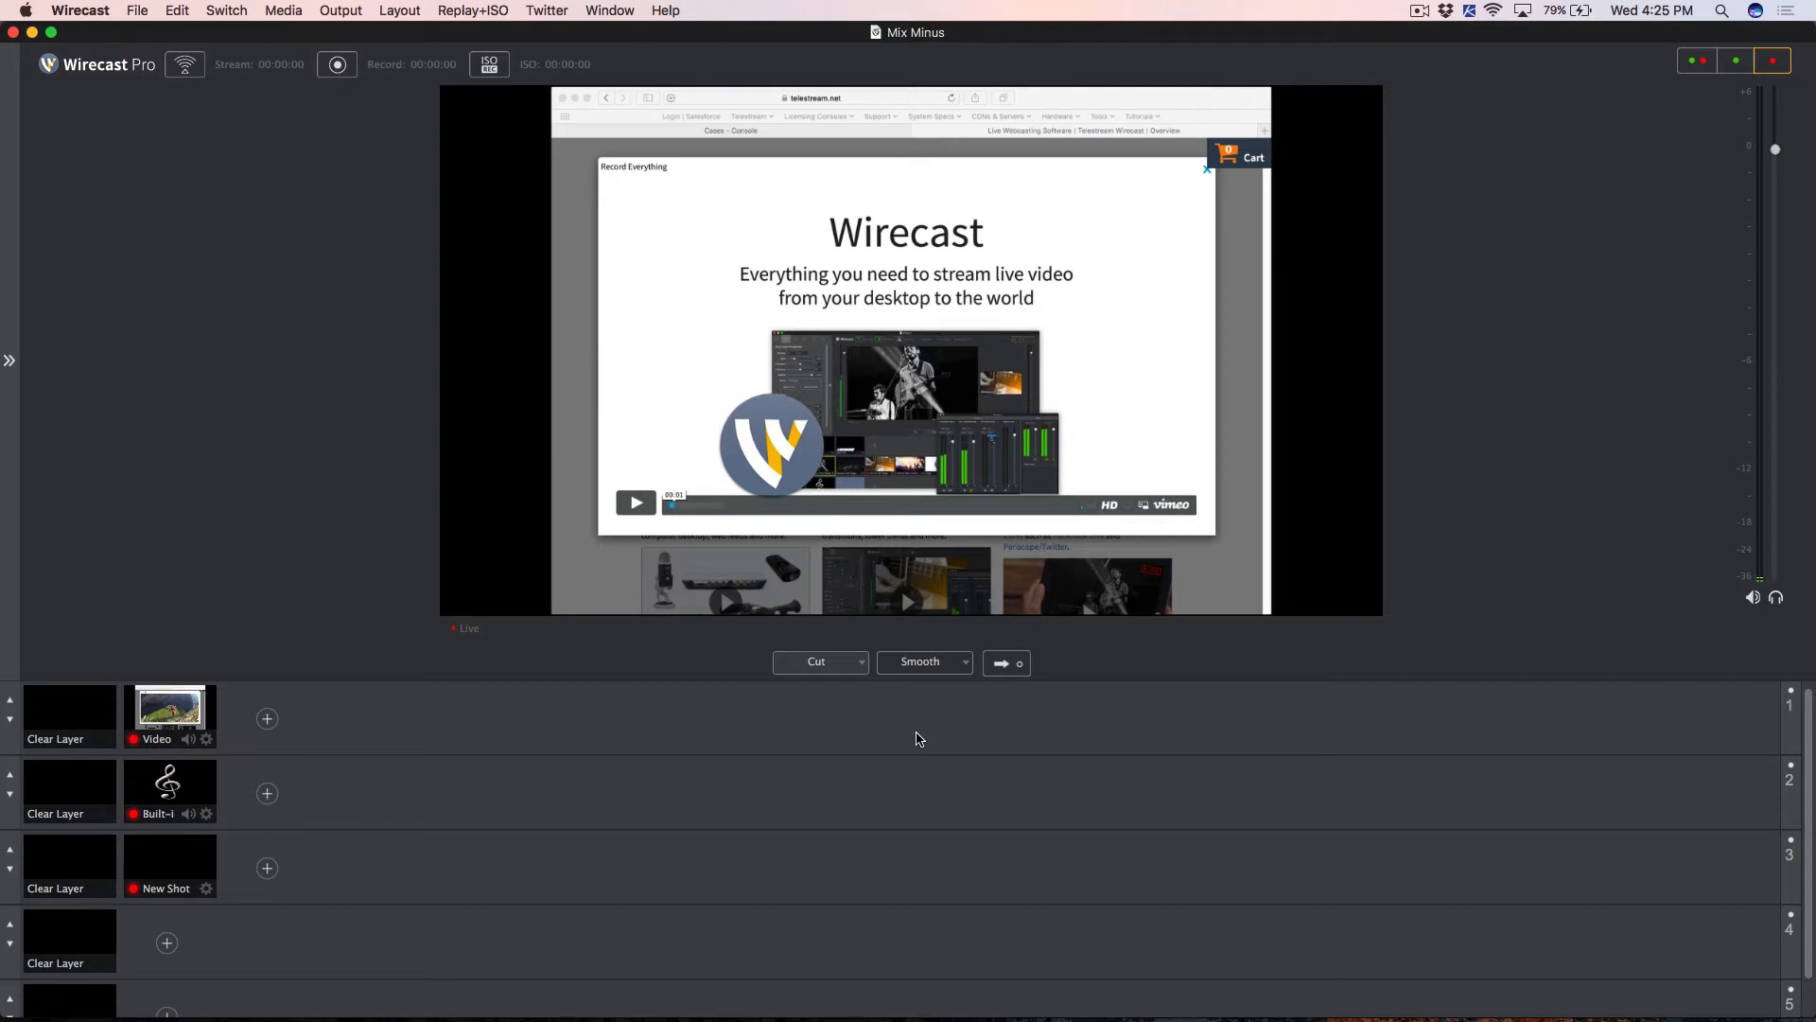
mouse_move(628, 15)
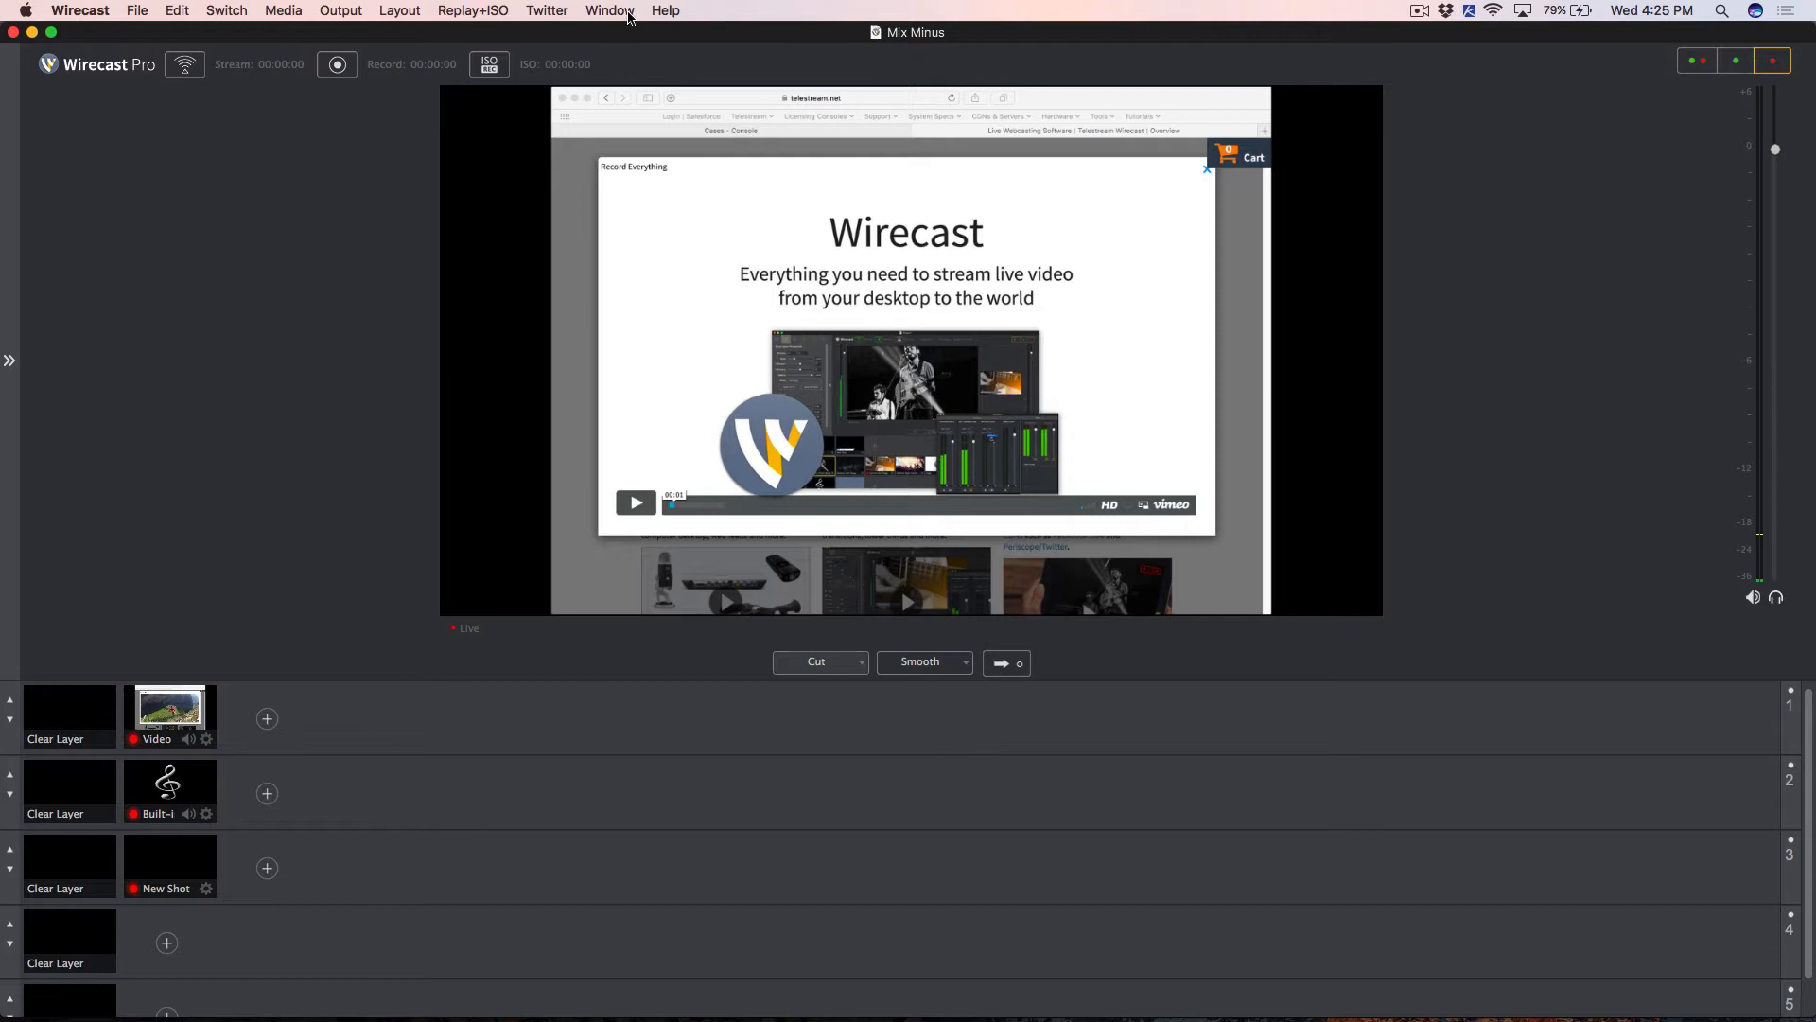
Show the Audio Mixer window with the built-in microphone source and preview/live levels
left_click(610, 10)
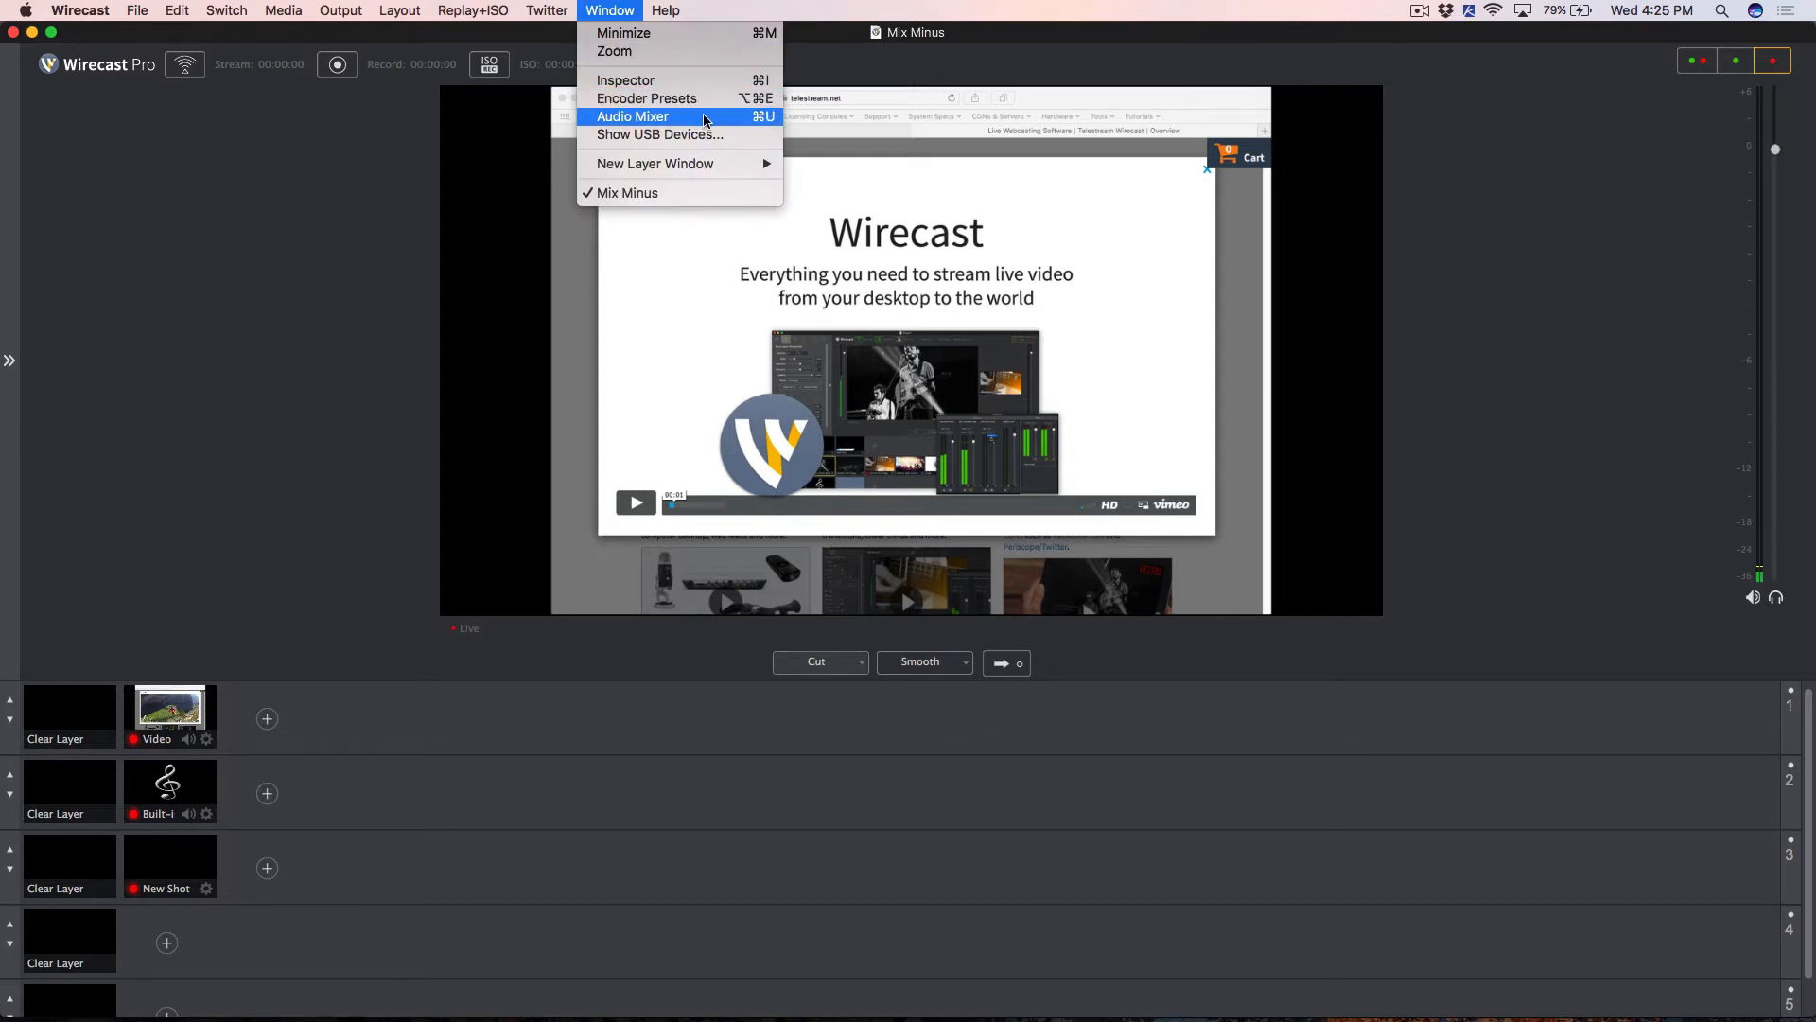
left_click(632, 117)
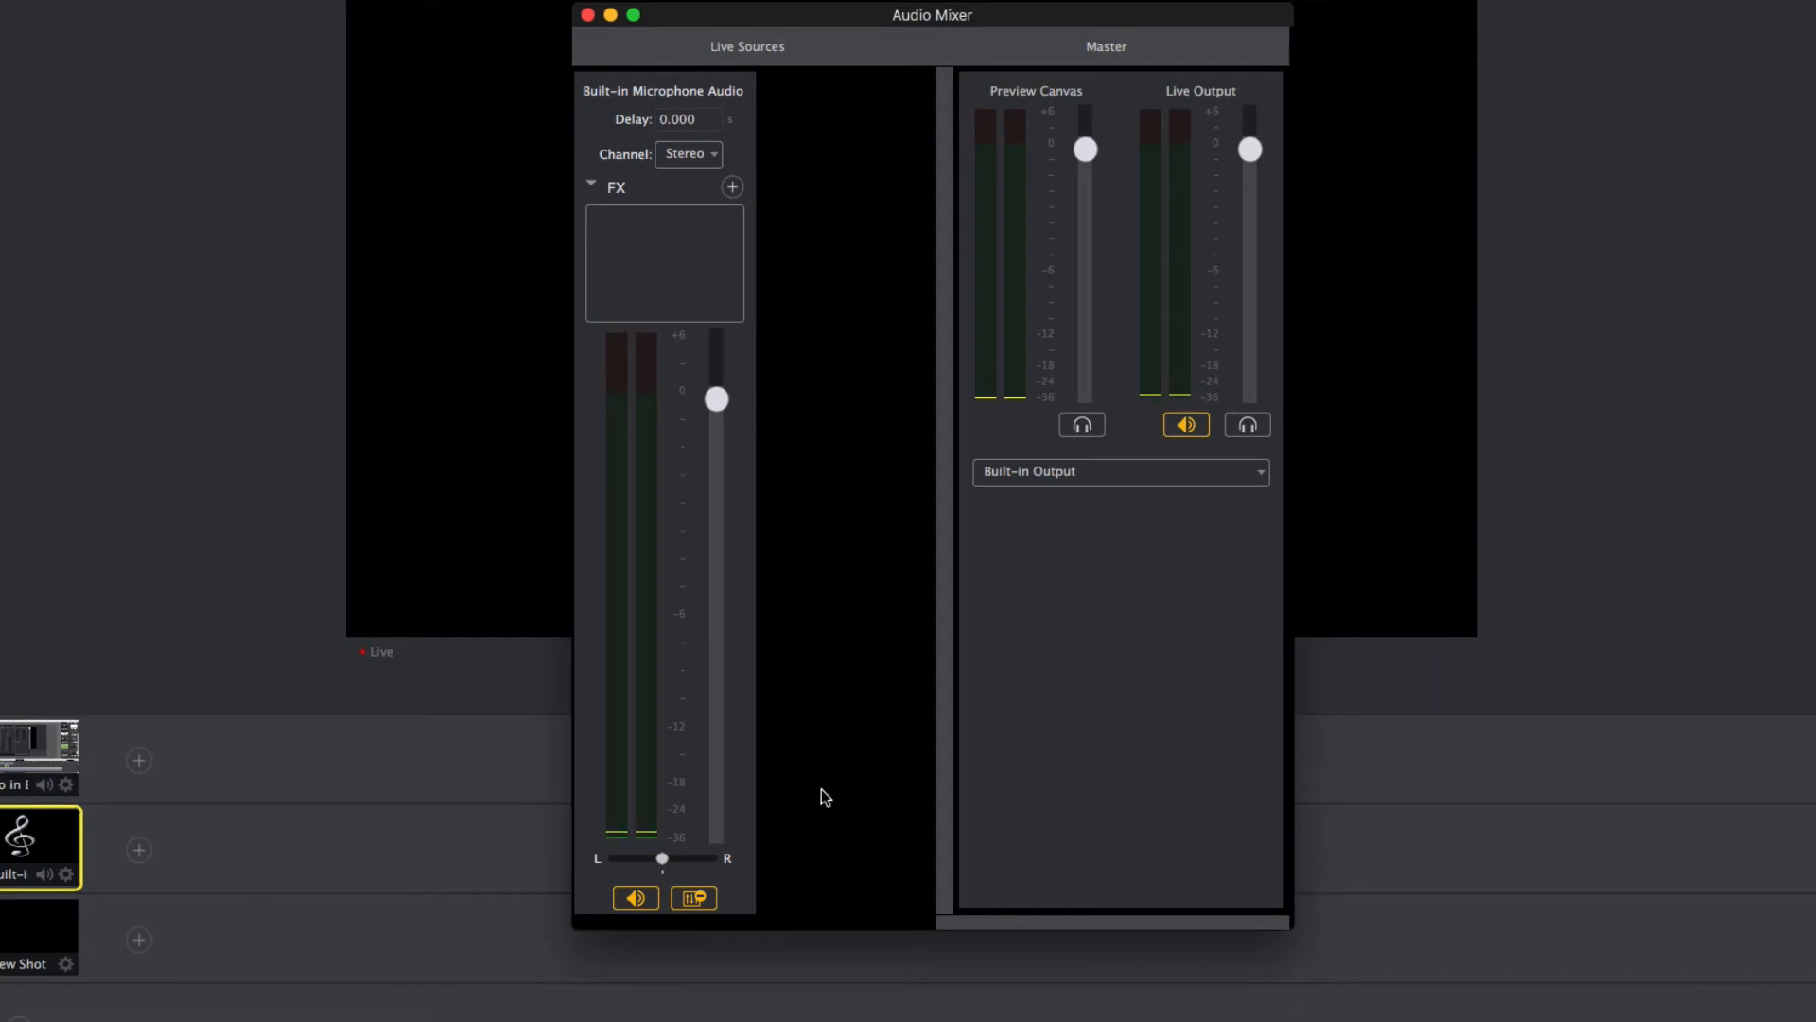
Display the System Device Properties for the Built-in Microphone Audio source
left_click(692, 897)
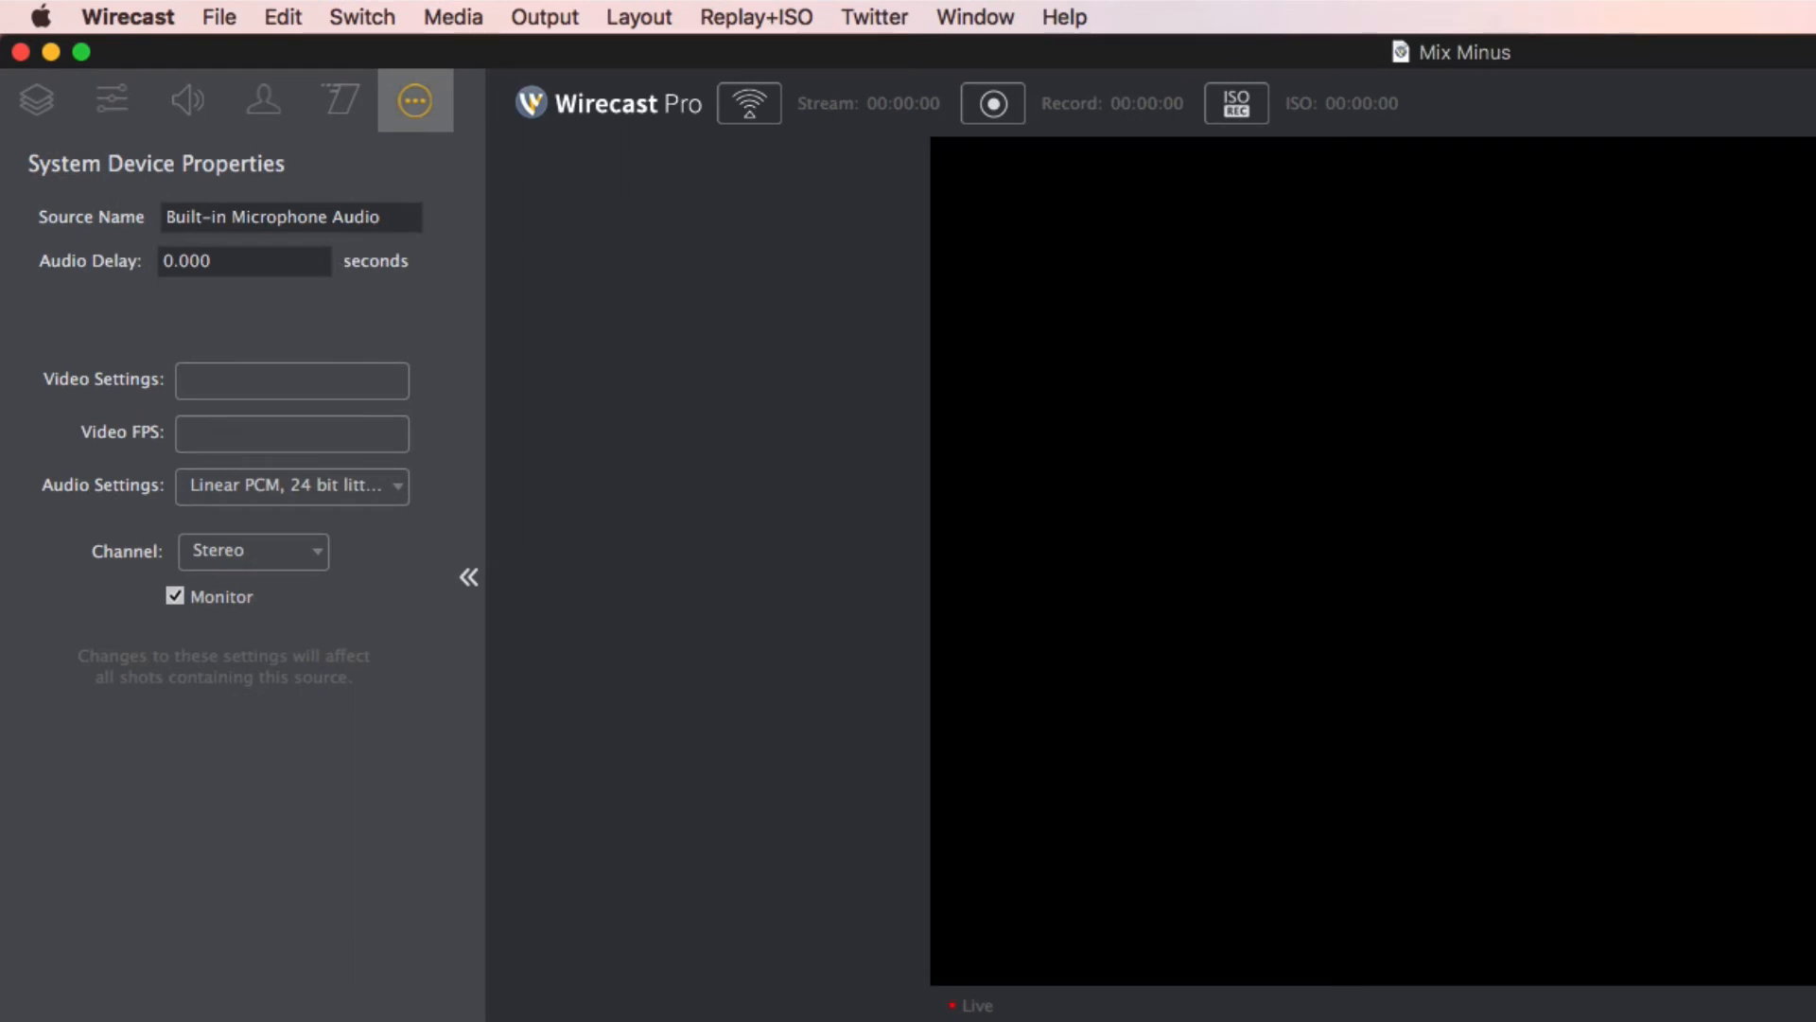
Turn off Monitor for the Built-in Microphone Audio and dismiss the Audio Mixer
left_click(176, 596)
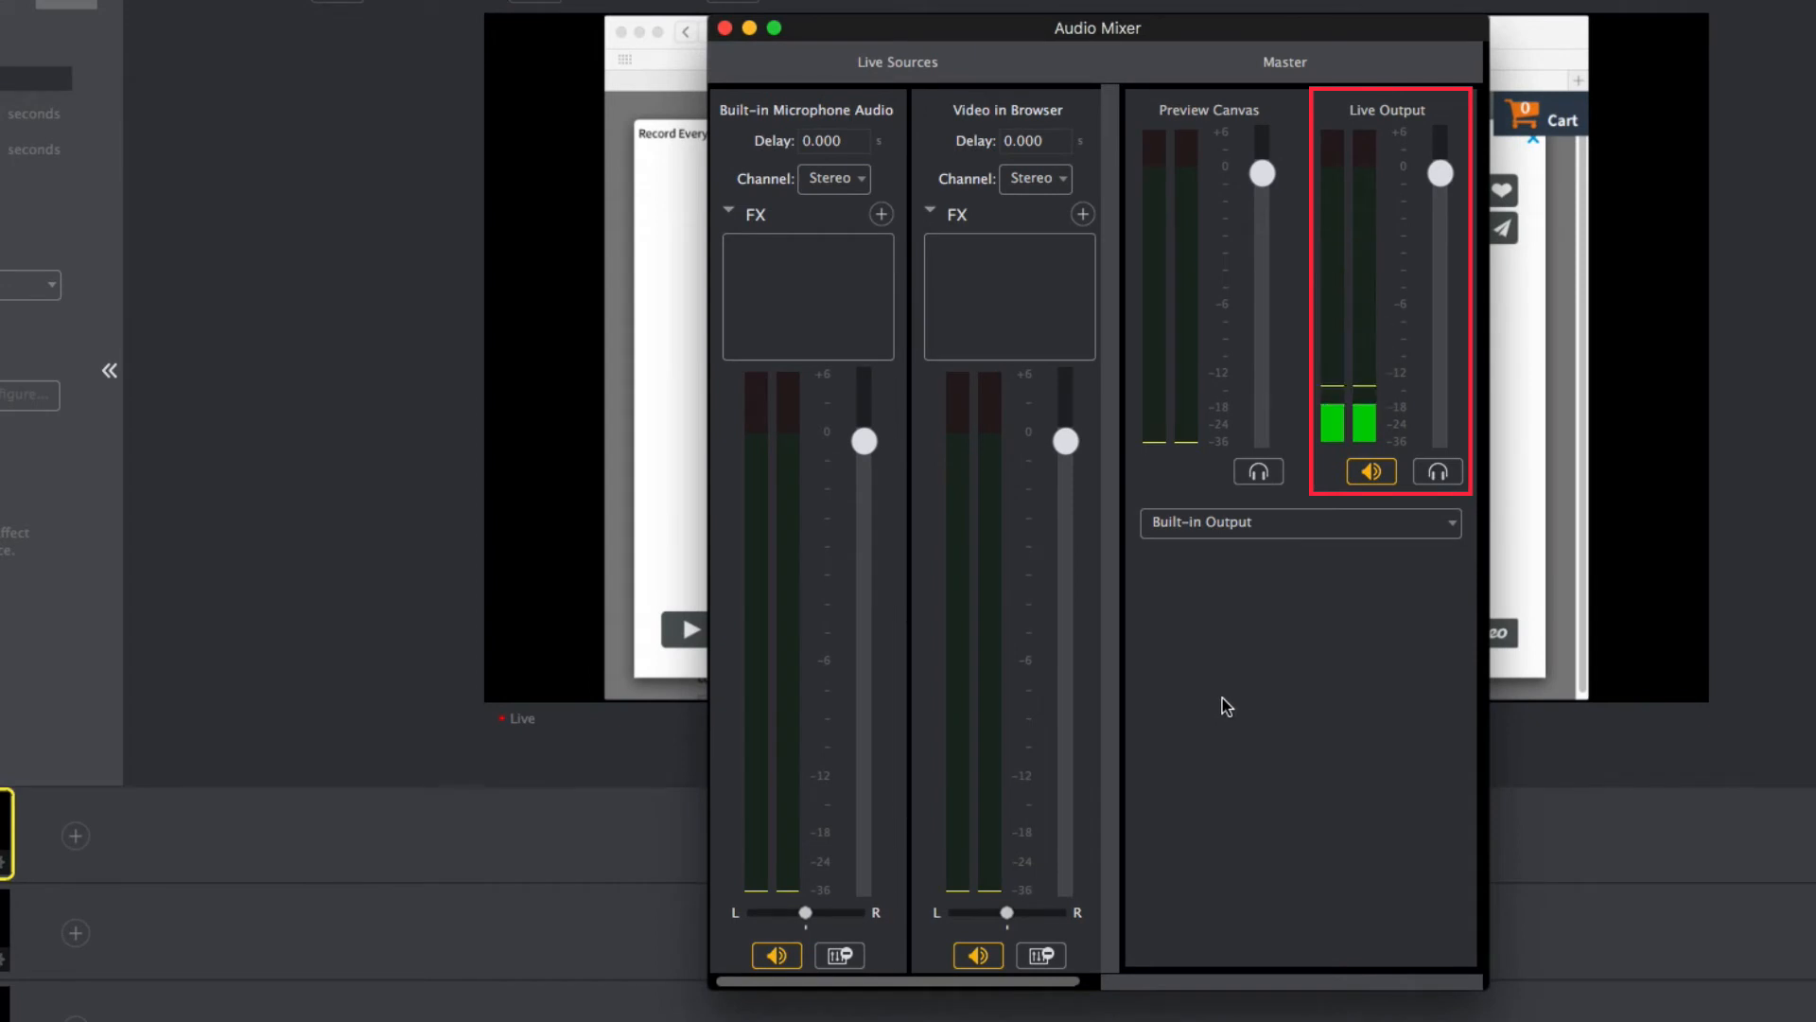
left_click(1438, 471)
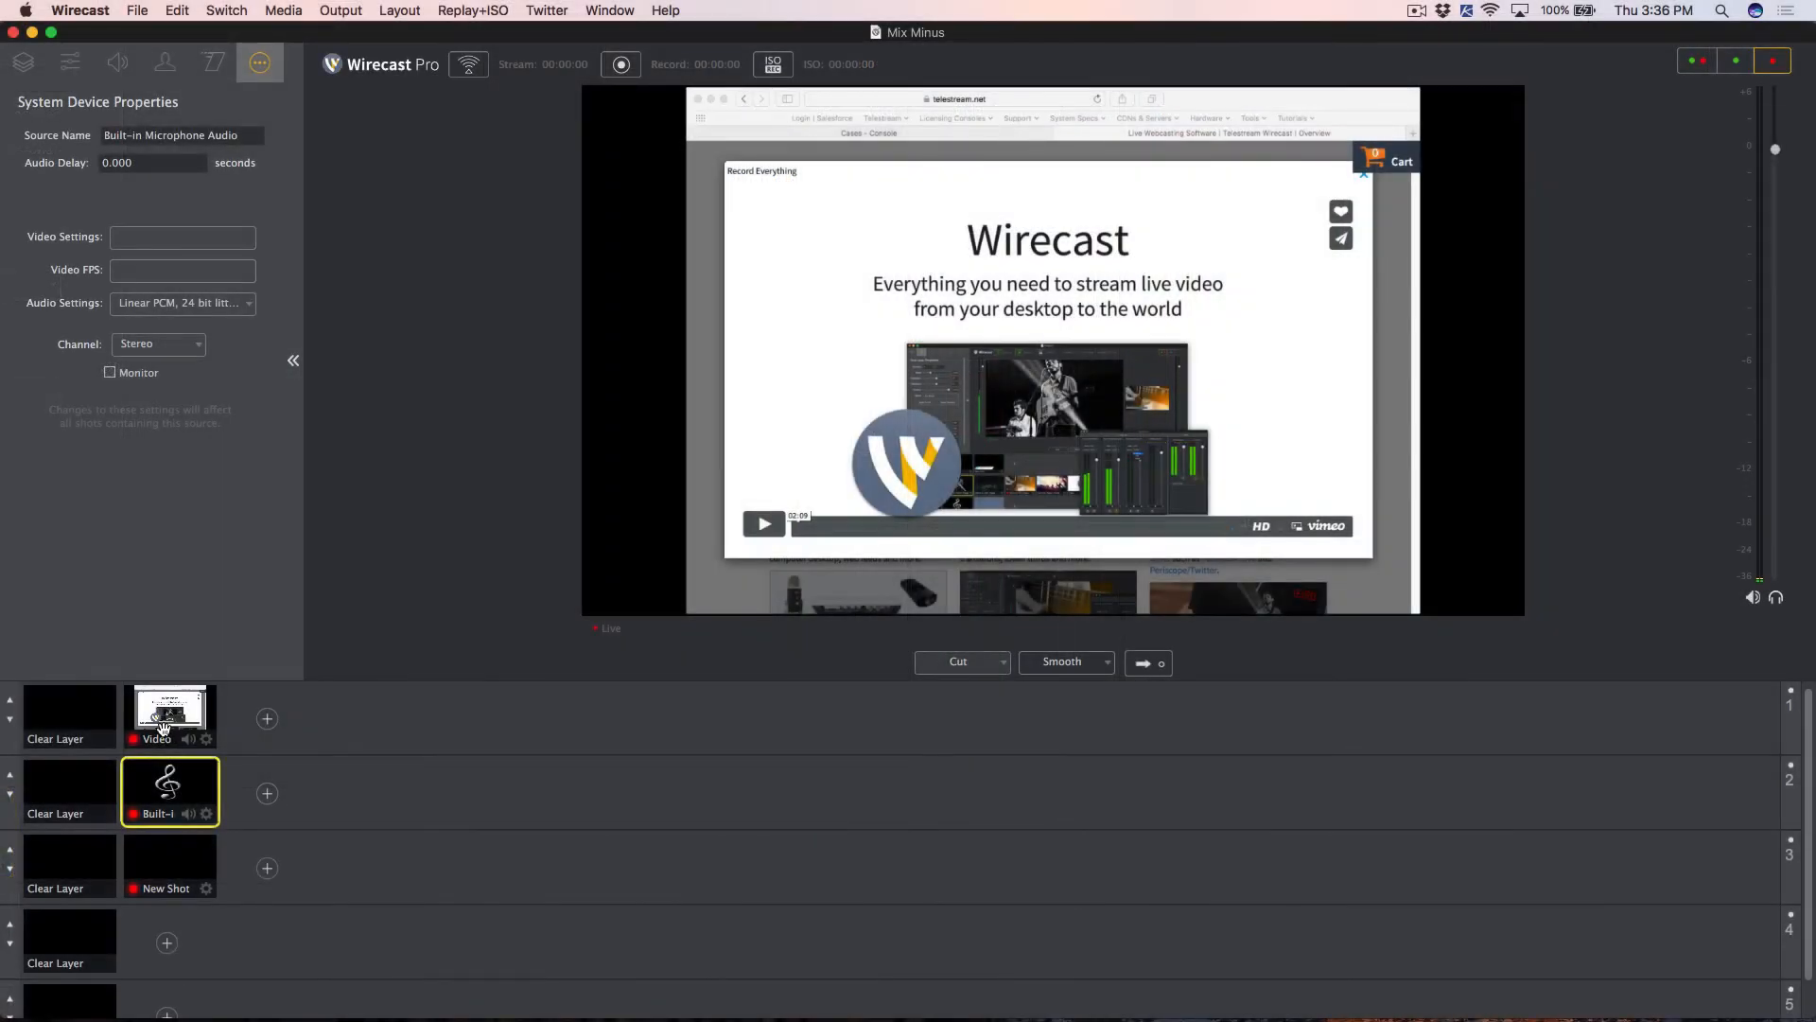
Turn off Monitor in the Screen Capture Properties of the Video shot on layer 1
left_click(170, 715)
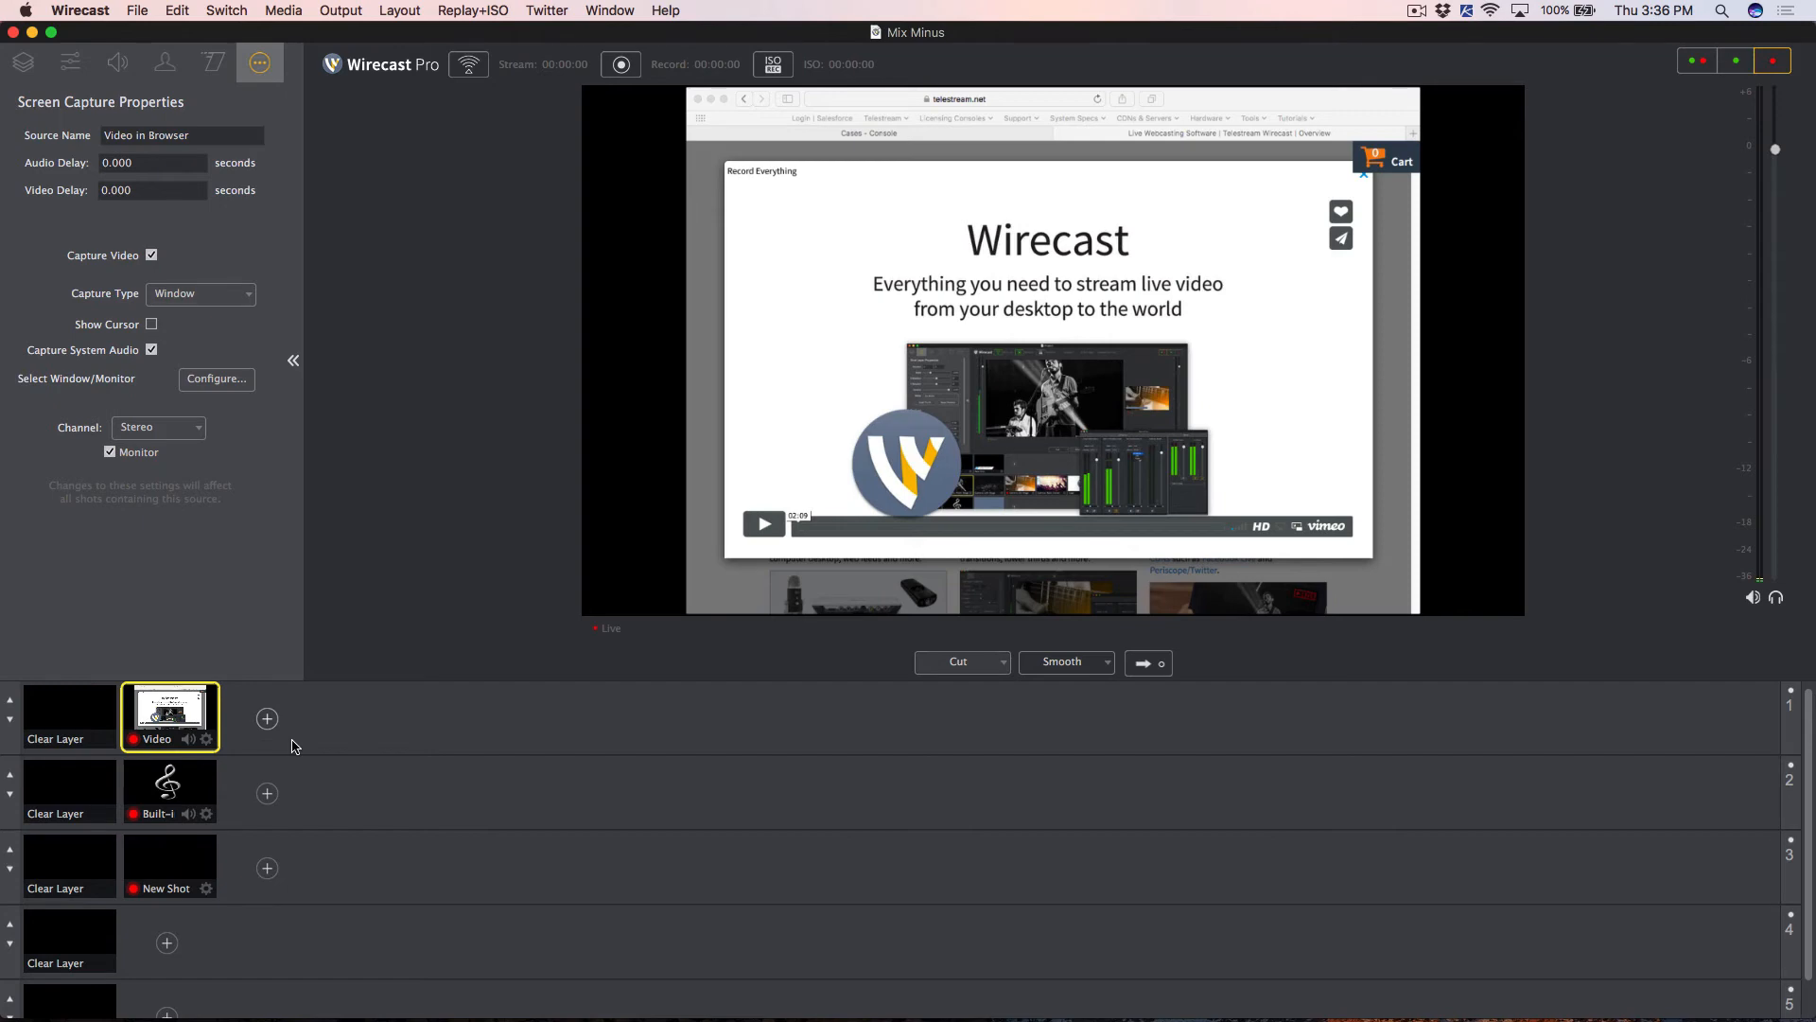
mouse_move(307, 736)
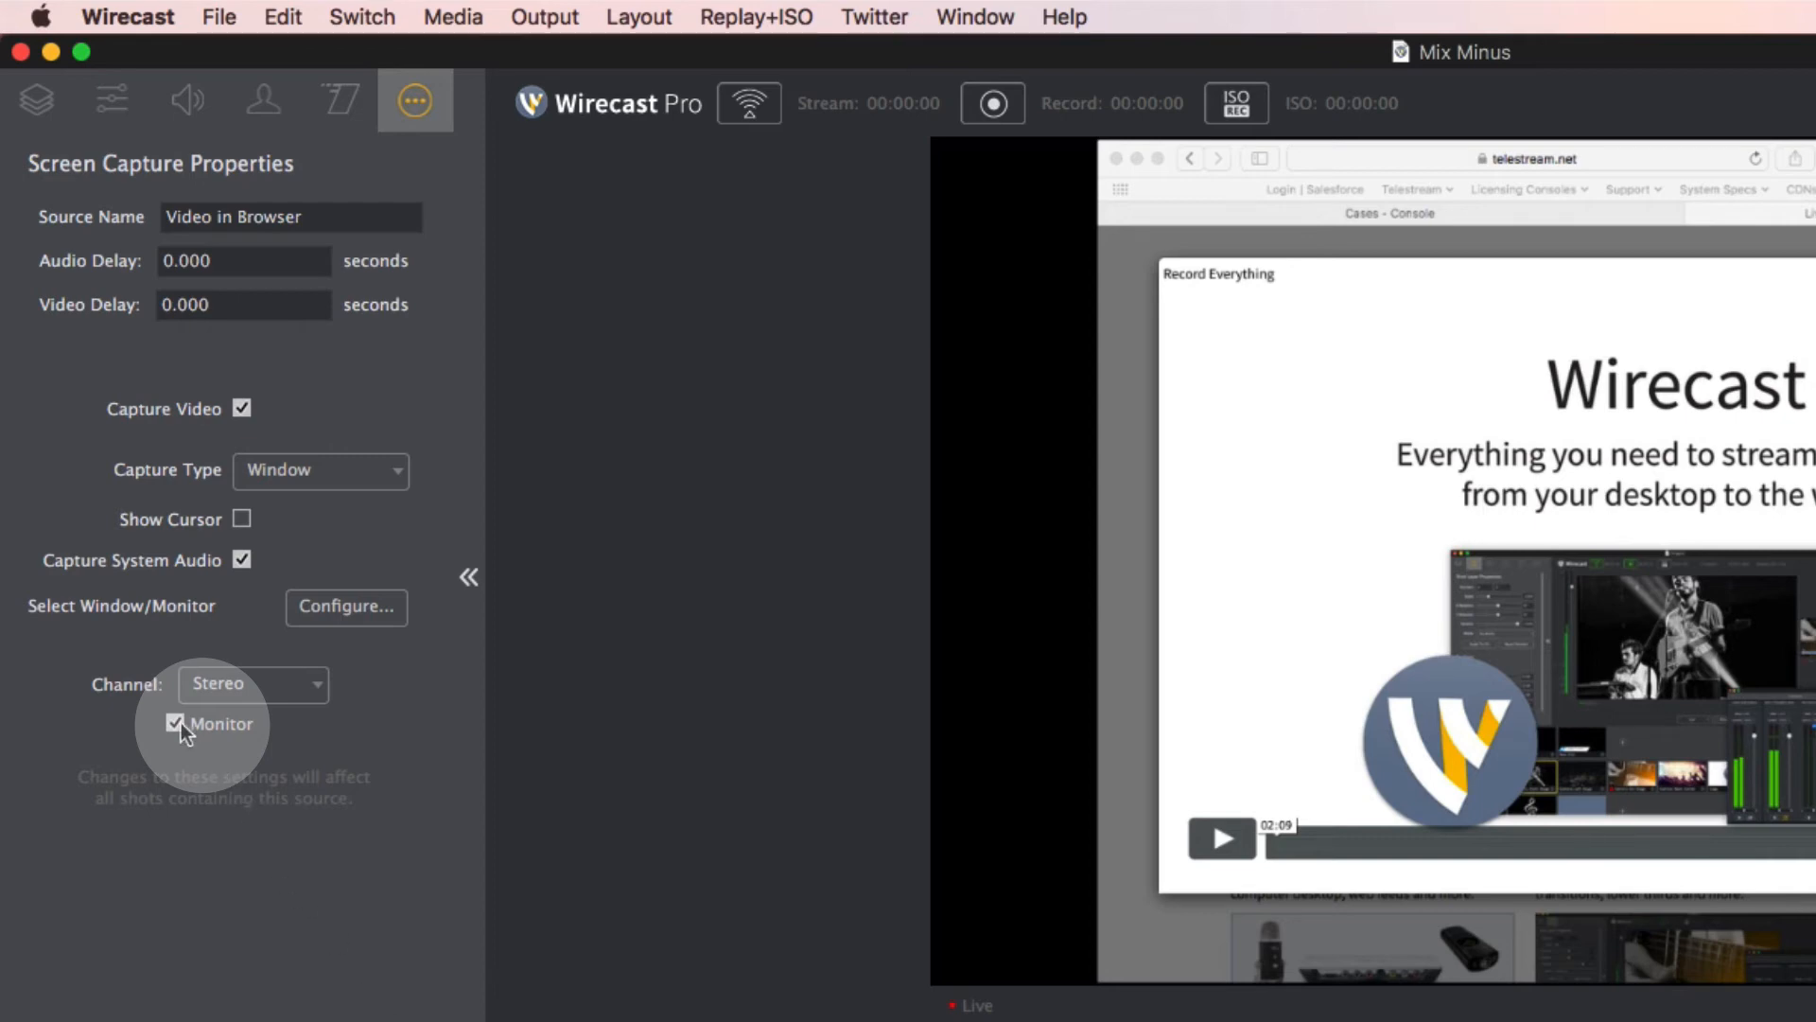
left_click(174, 723)
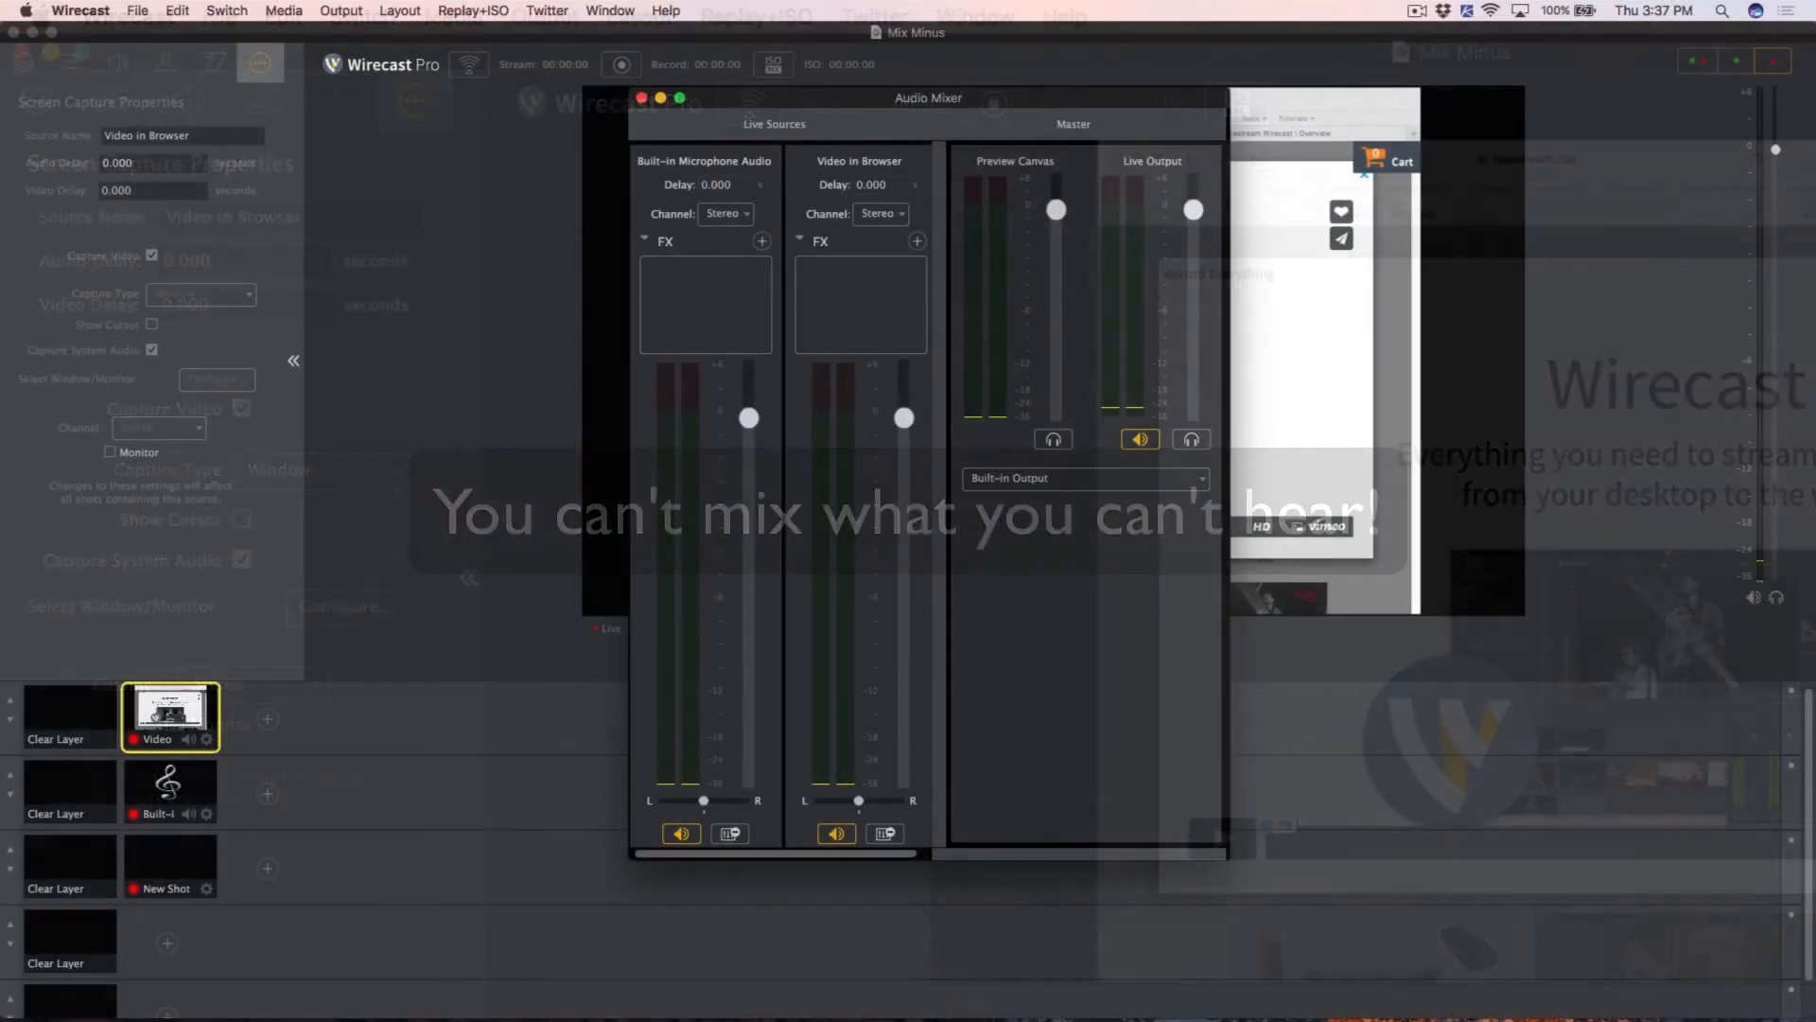
Set the Audio Mixer's Master output device to C-Media USB Audio Device
left_click(1086, 476)
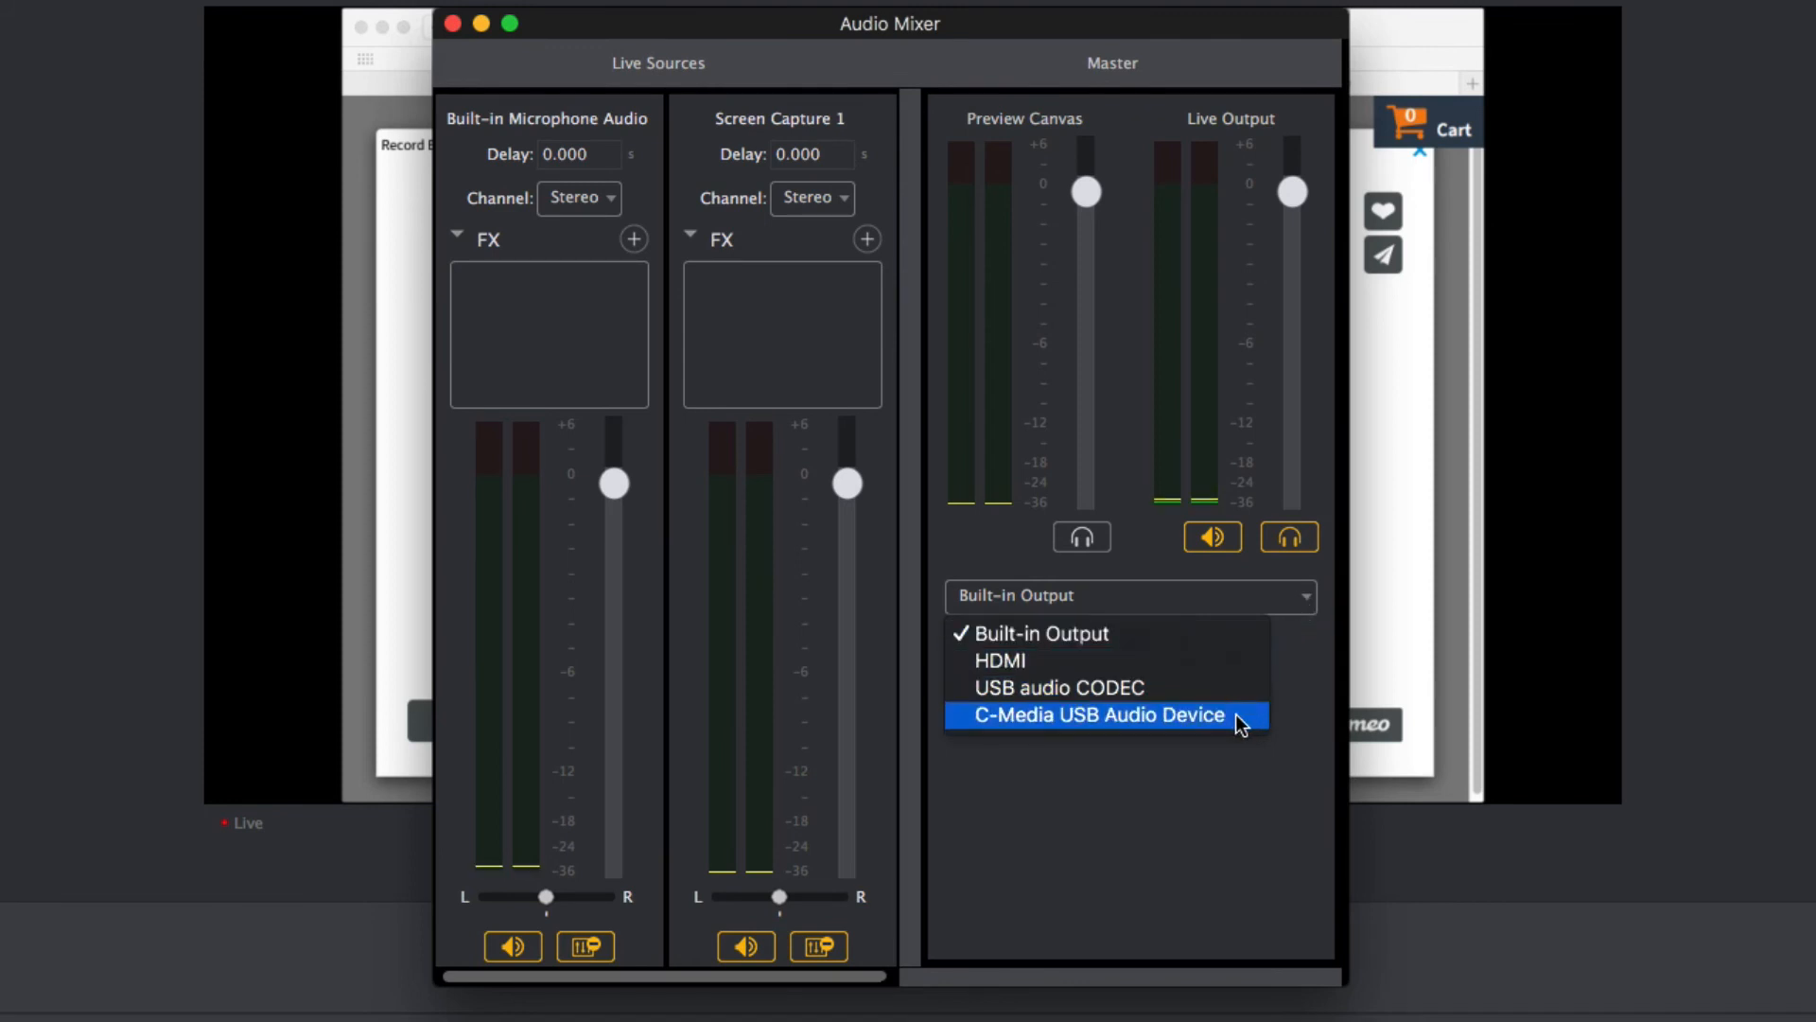
left_click(1099, 715)
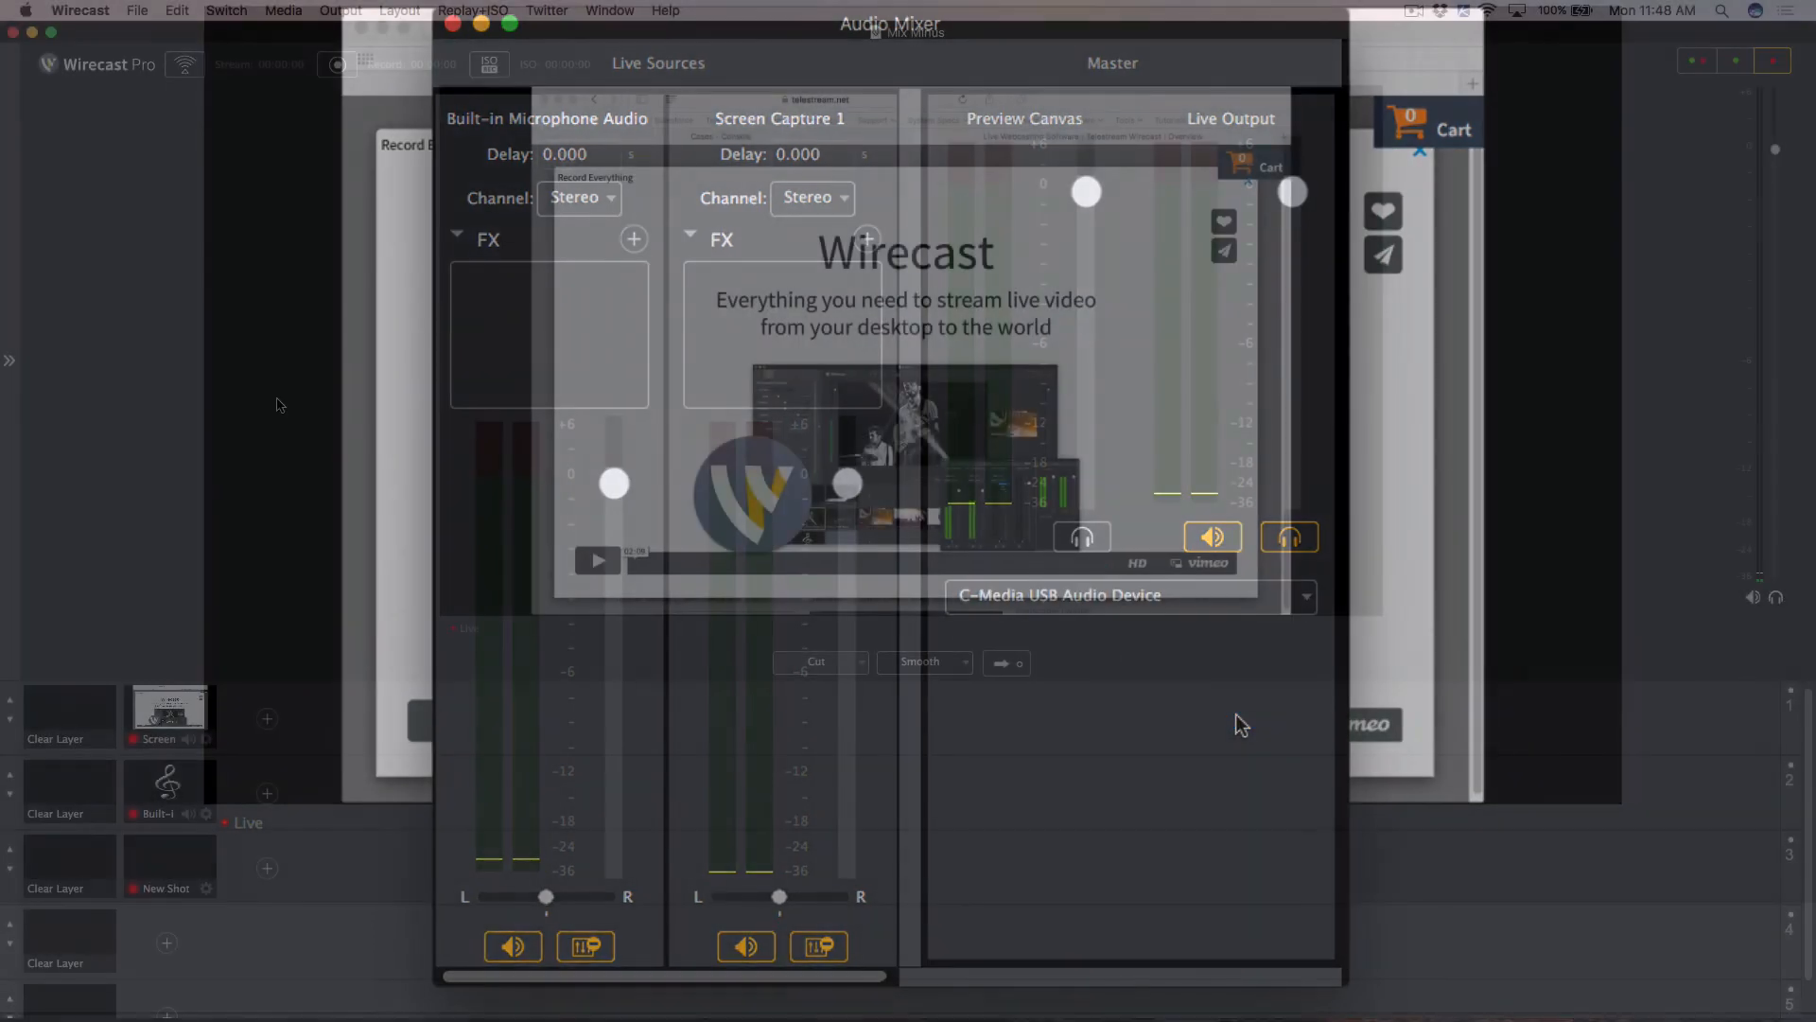
In Preferences > General, set the Audio interface to C-Media USB Audio Device
left_click(79, 10)
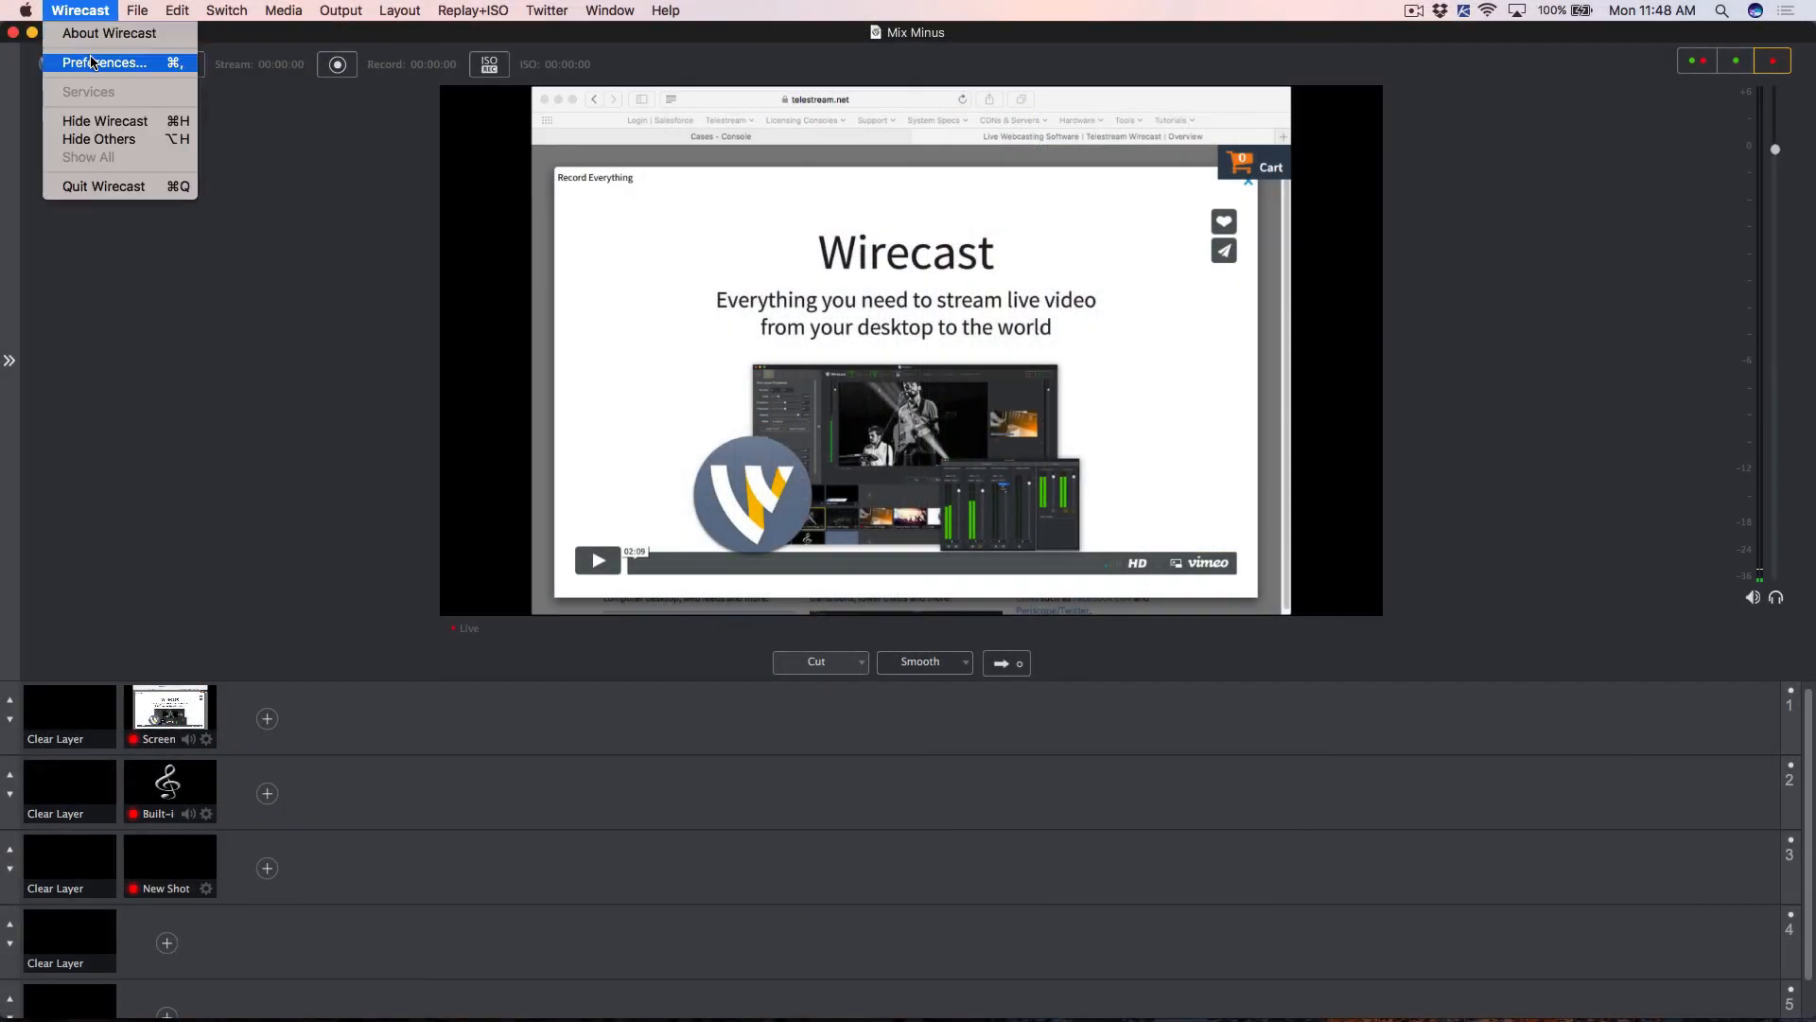
left_click(95, 63)
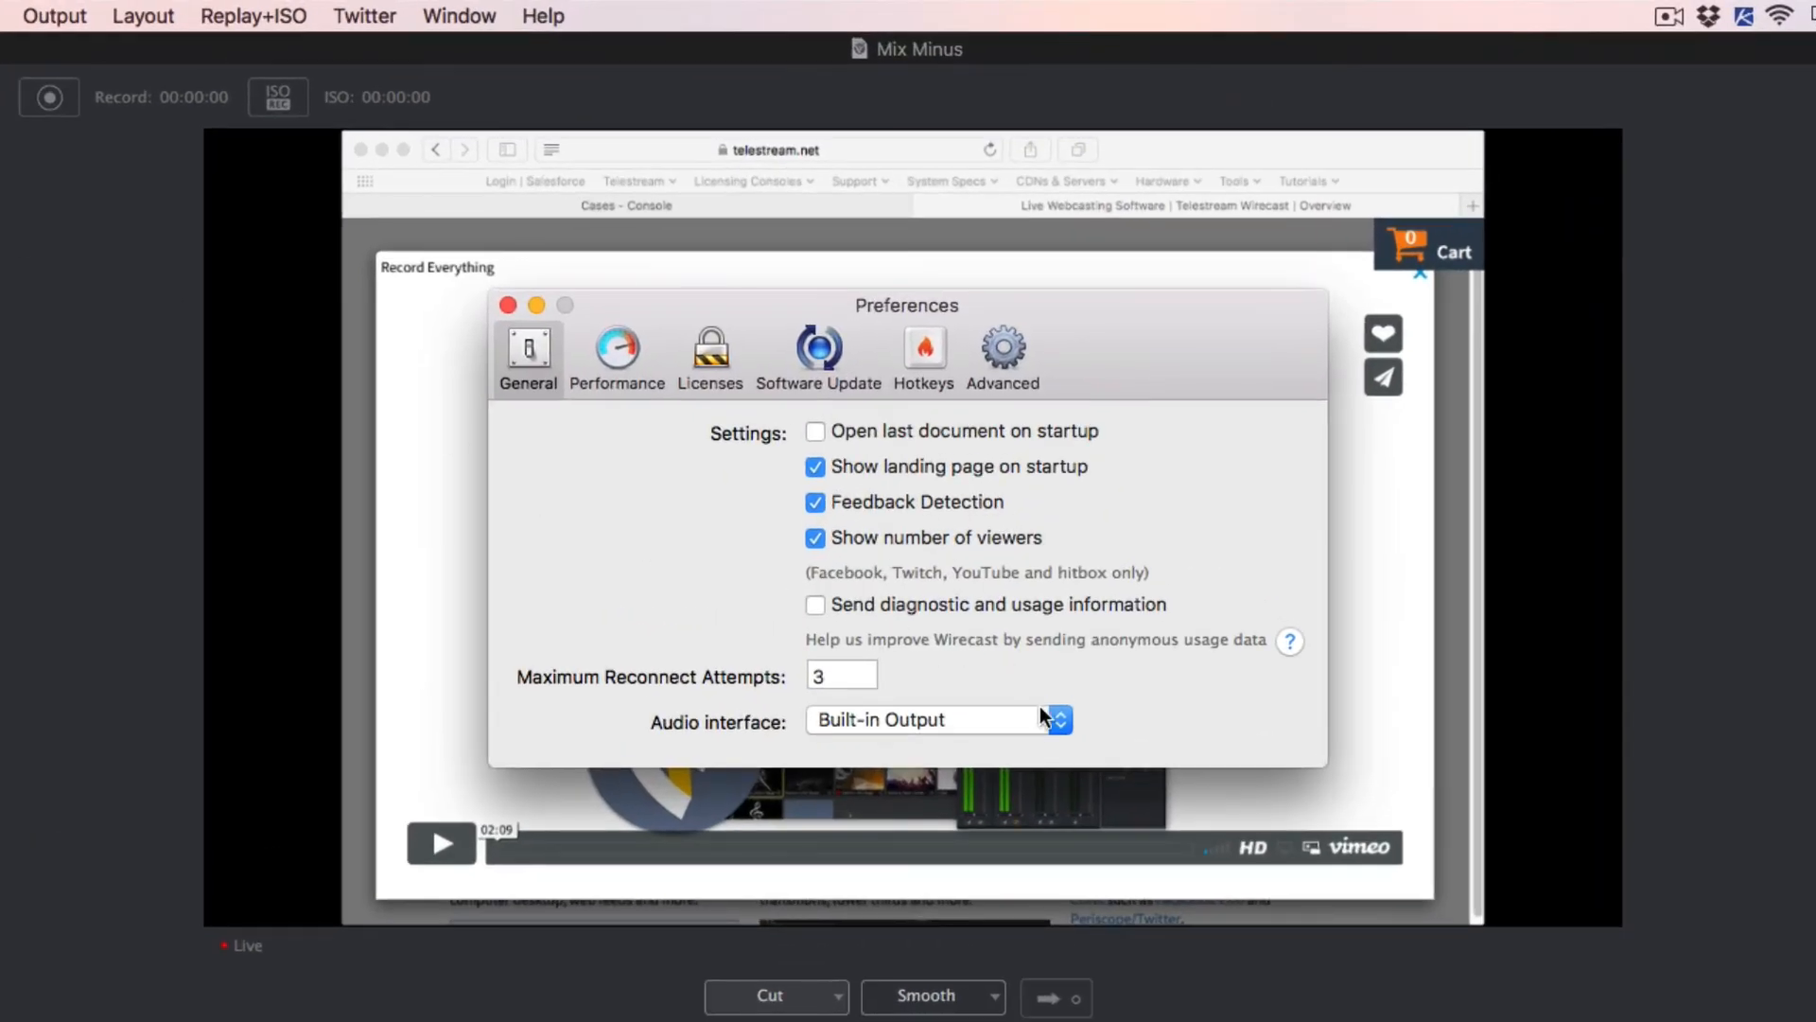
left_click(1059, 719)
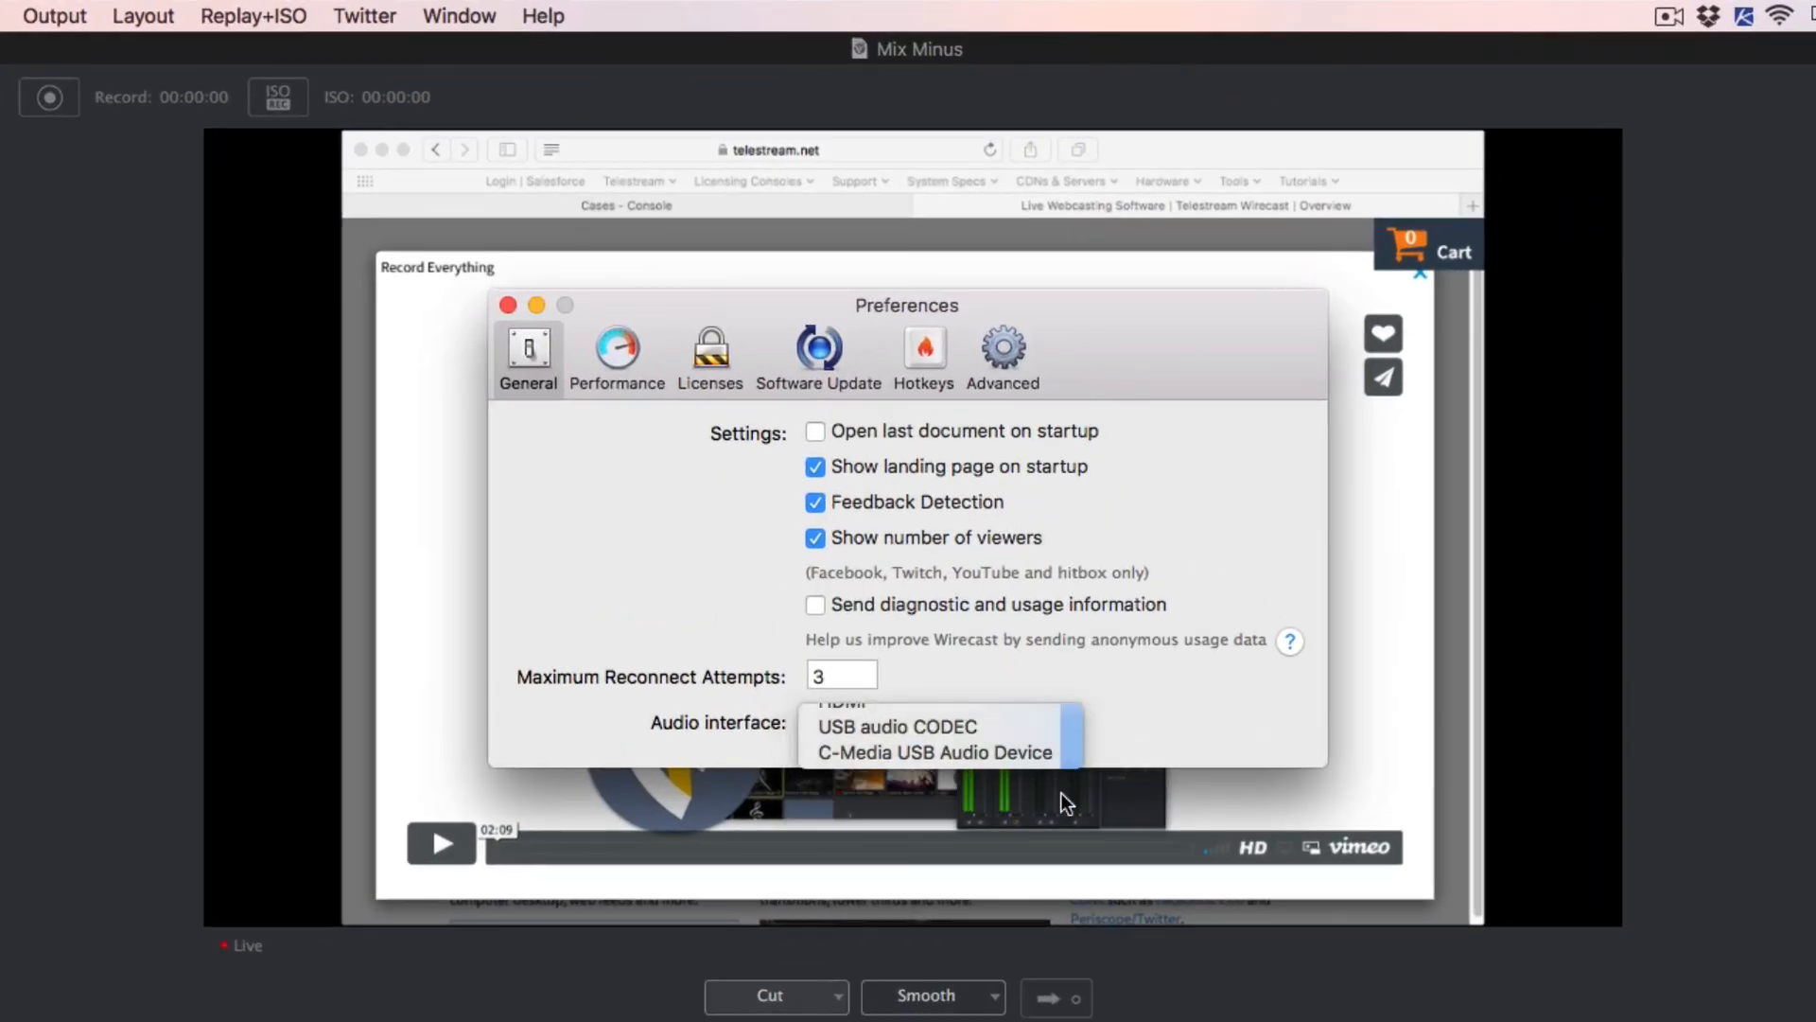
left_click(931, 753)
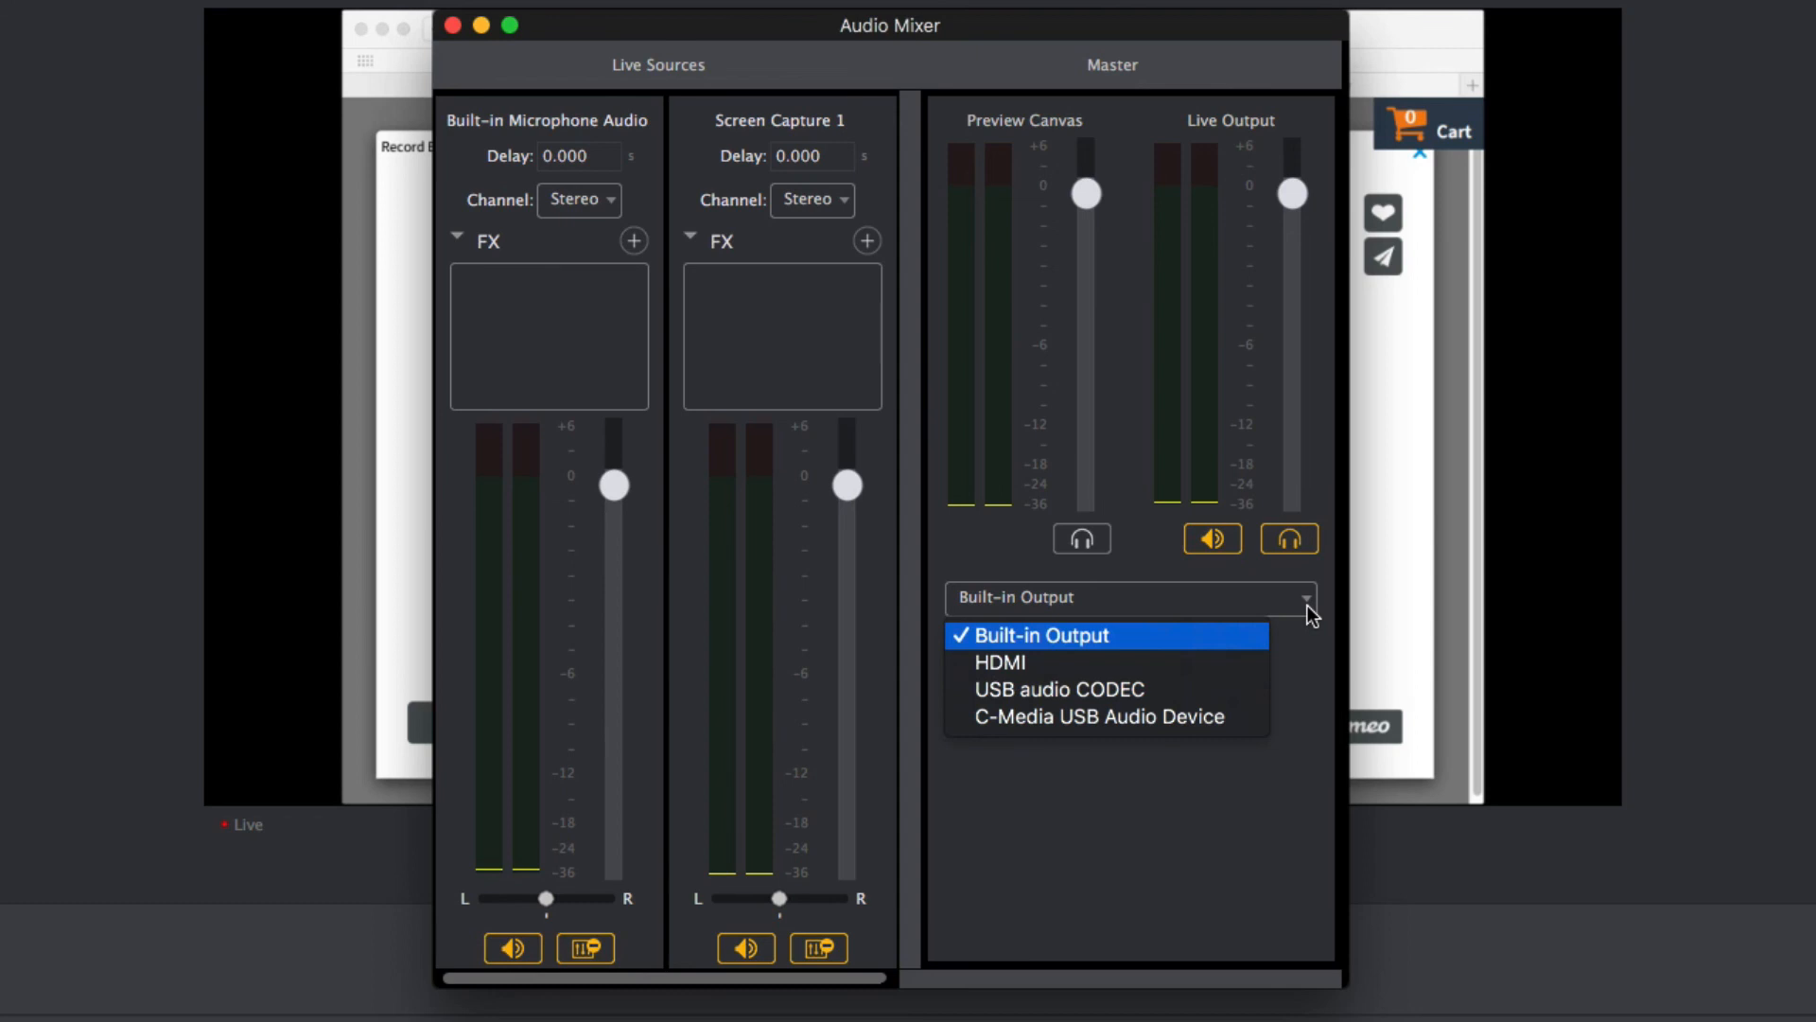
mouse_move(1230, 721)
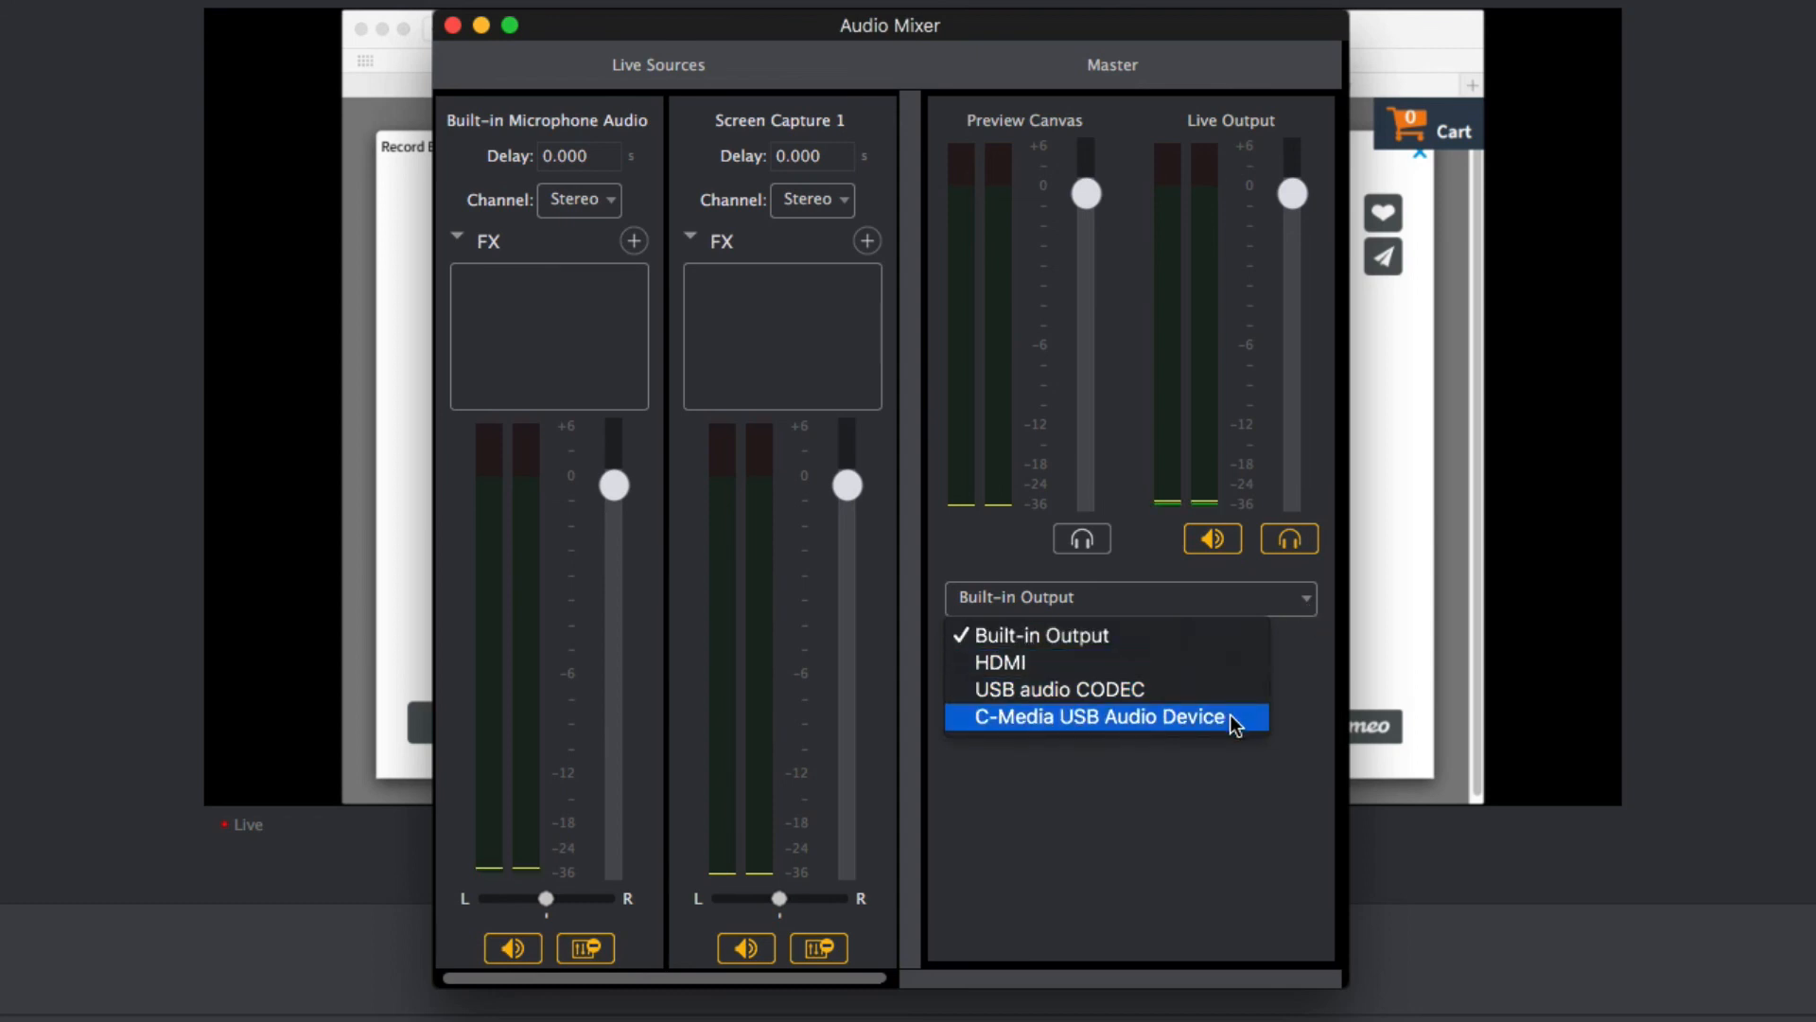